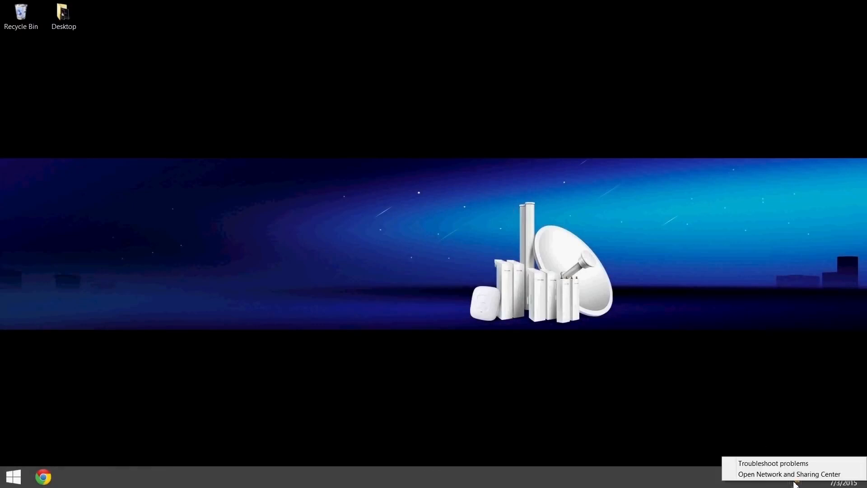
Reach the IPv4 properties of the Ethernet connection from Network and Sharing Center.
{"action": "left_click", "coordinate": [789, 475]}
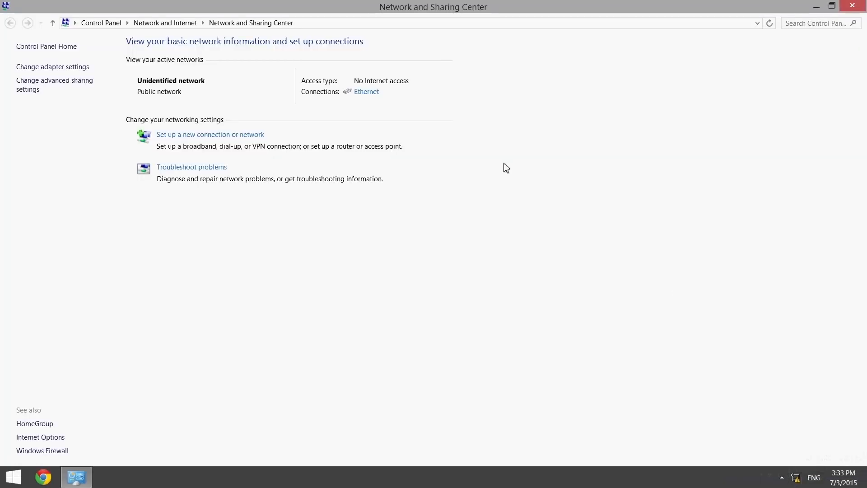
{"action": "left_click", "coordinate": [366, 91]}
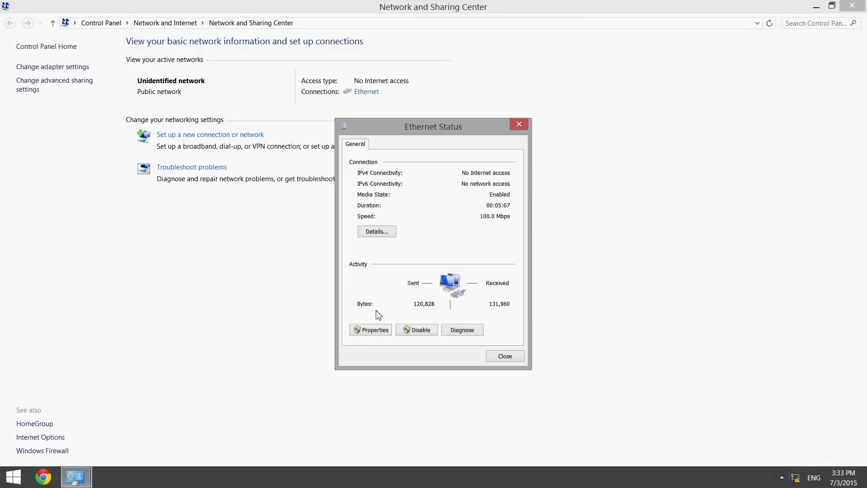
{"action": "left_click", "coordinate": [374, 330]}
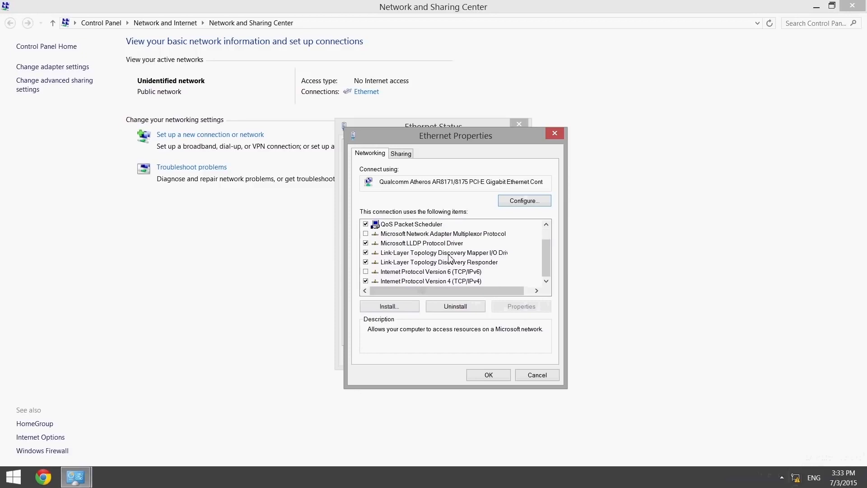
{"action": "double_click", "coordinate": [430, 281]}
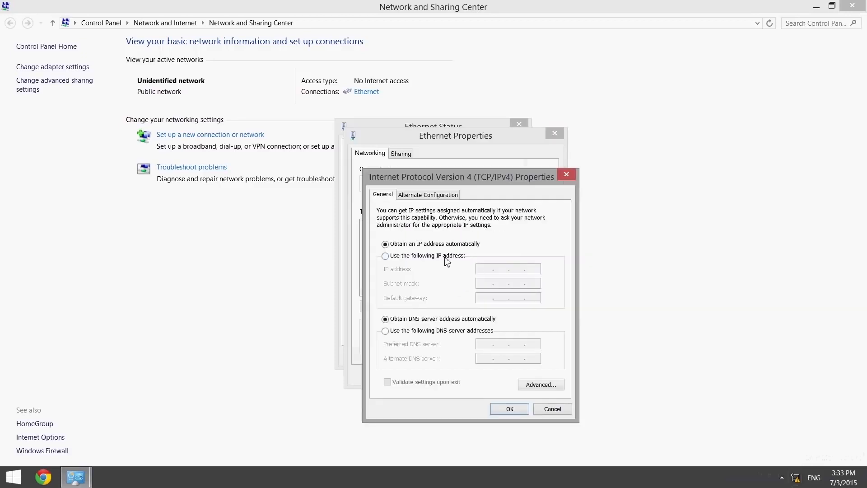
Assign the static address 192.168.0.10 with mask 255.255.255.0 and confirm.
{"action": "left_click", "coordinate": [385, 256]}
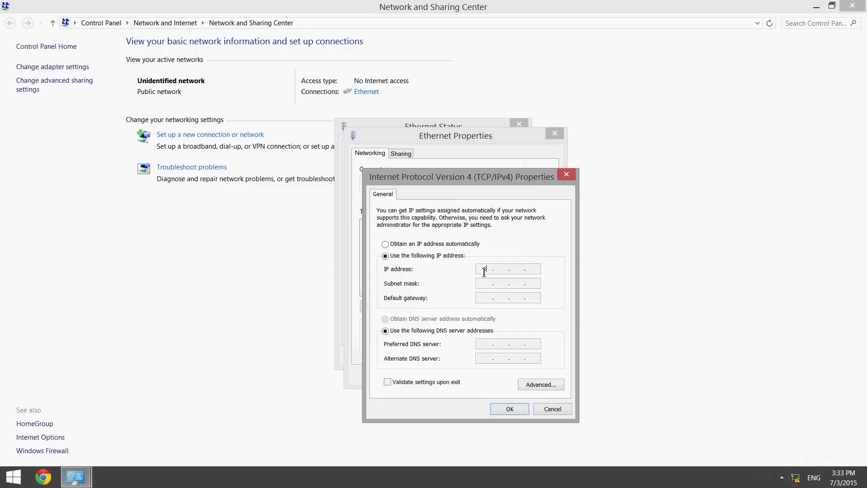
{"action": "type", "text": "192.168"}
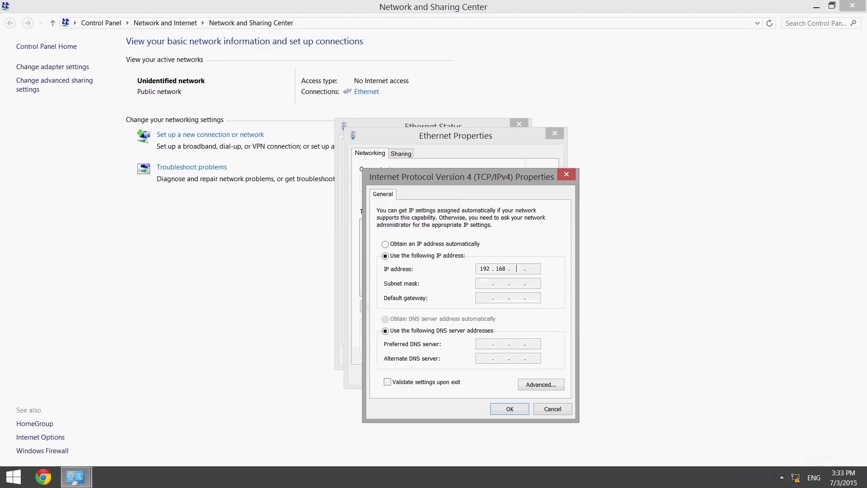
{"action": "type", "text": "0"}
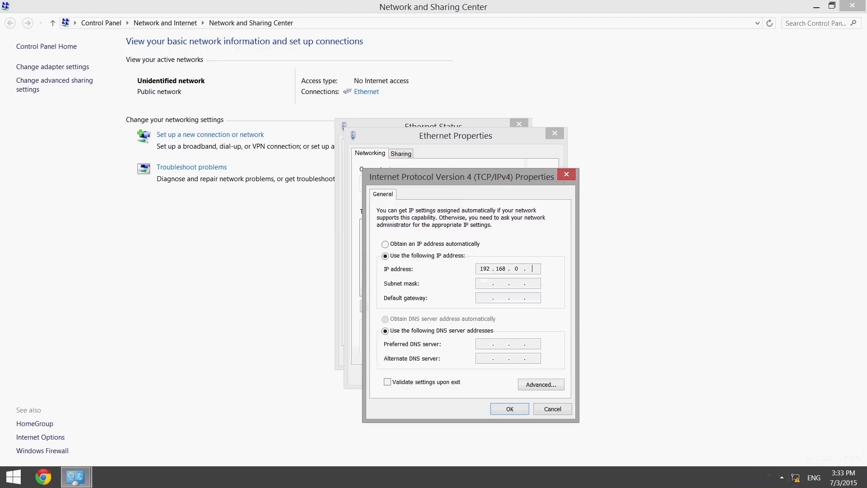
{"action": "type", "text": "10"}
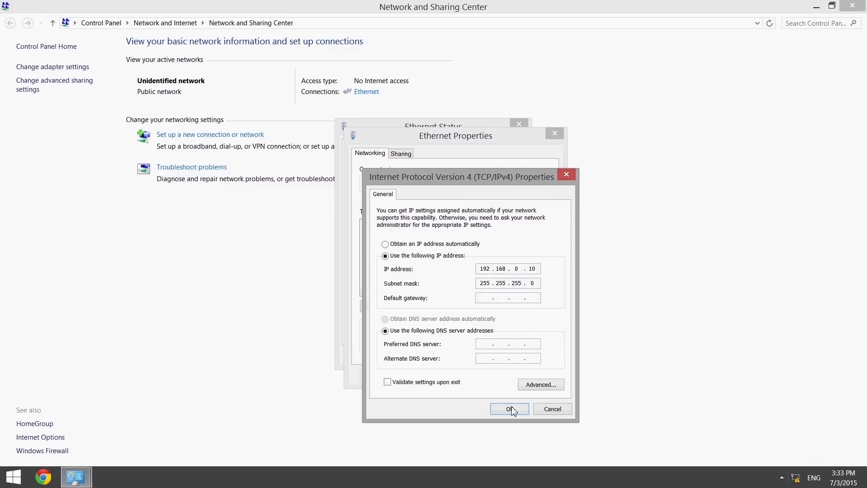
{"action": "left_click", "coordinate": [509, 408]}
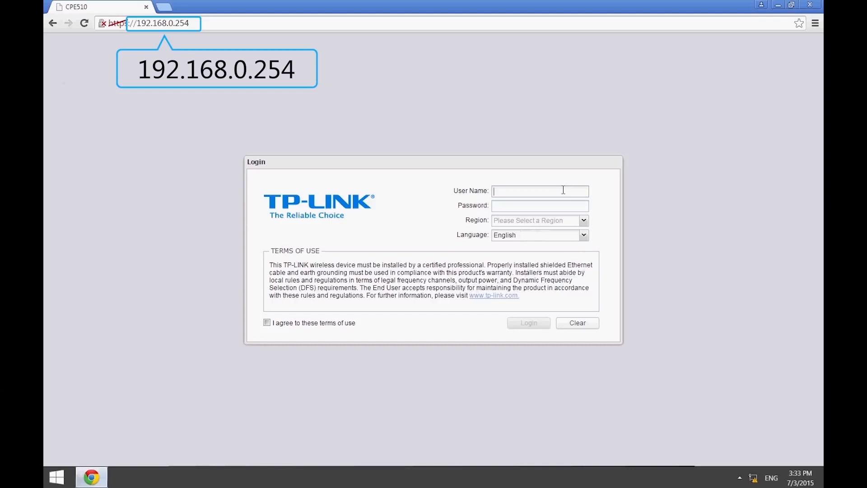
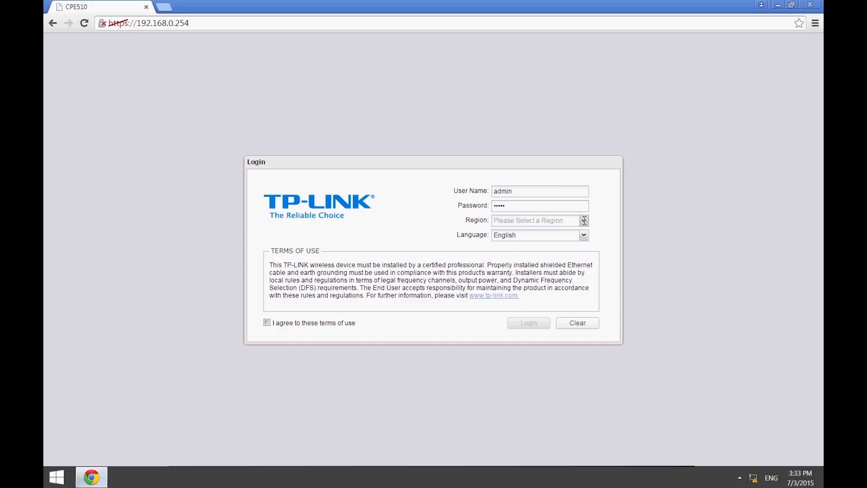
Log in to the CPE510 as admin with region Test_Mode, agreeing to the terms.
{"action": "left_click", "coordinate": [536, 221]}
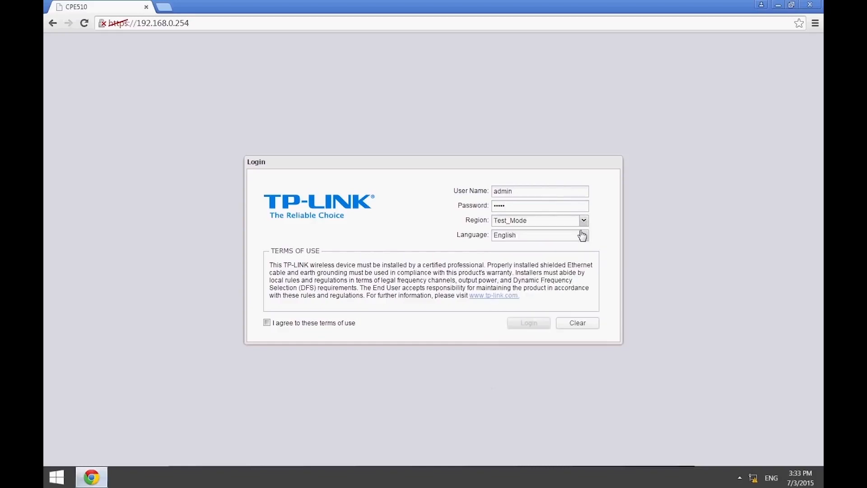
{"action": "left_click", "coordinate": [268, 323]}
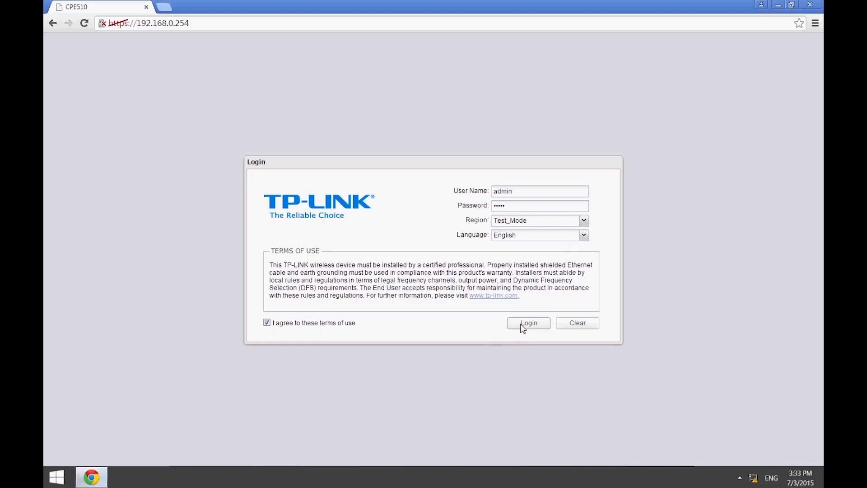
{"action": "left_click", "coordinate": [528, 323]}
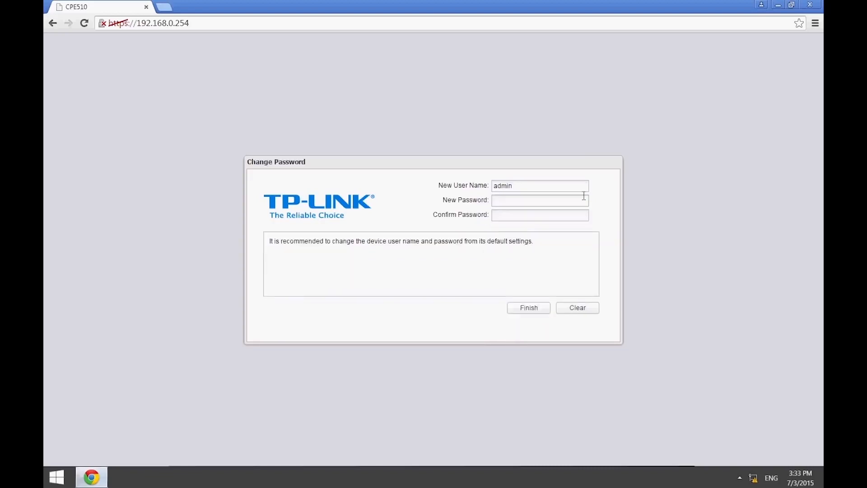
Enter and save a new login password to reach the status page.
{"action": "type", "text": "•••"}
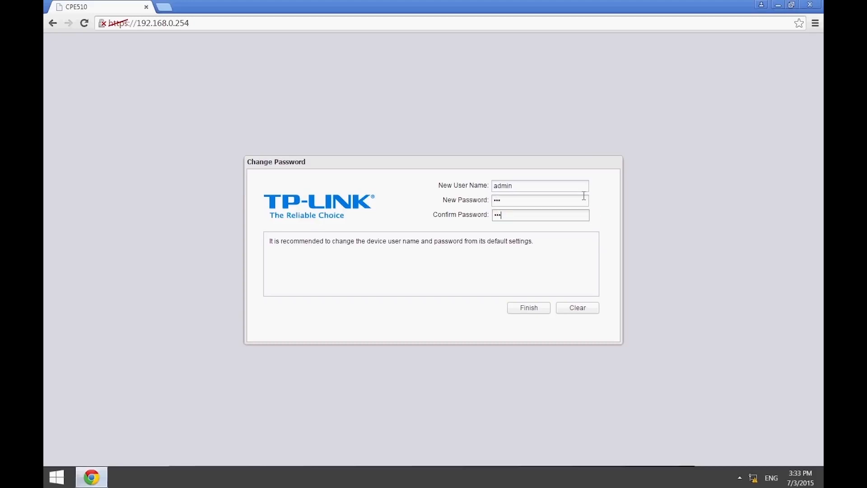
{"action": "left_click", "coordinate": [527, 307]}
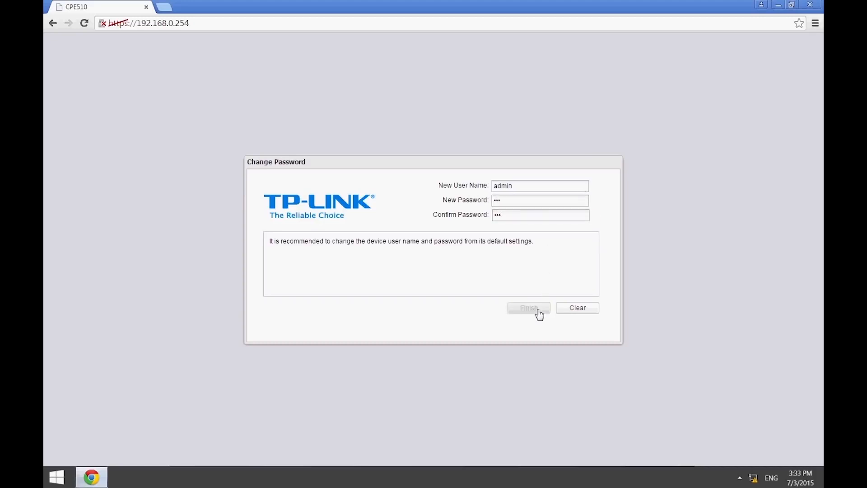
{"action": "left_click", "coordinate": [528, 307]}
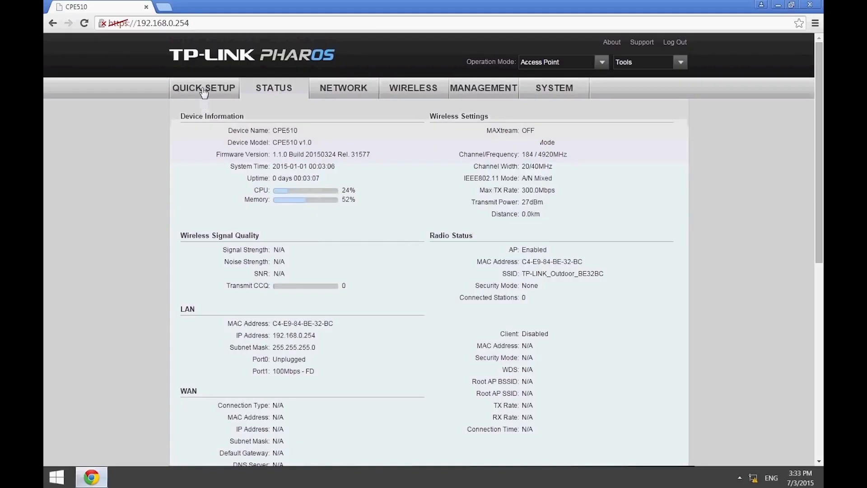
Run Quick Setup in Access Point mode, keeping the default LAN settings.
{"action": "left_click", "coordinate": [203, 87]}
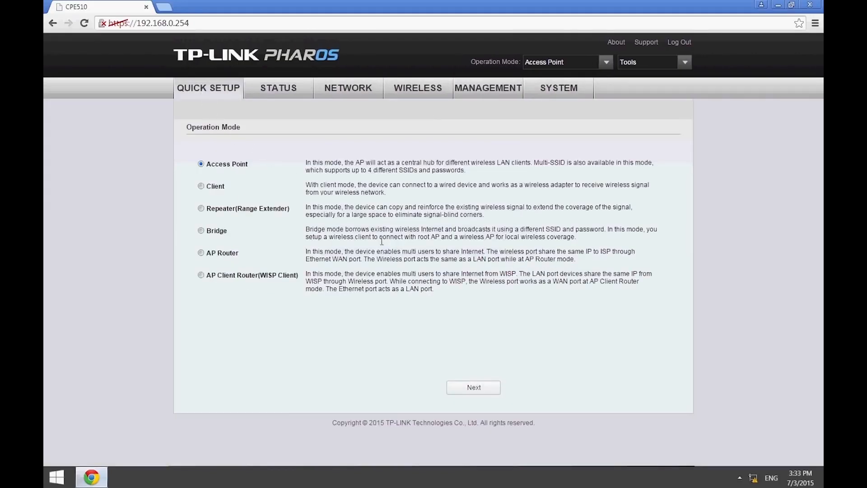
{"action": "left_click", "coordinate": [472, 387]}
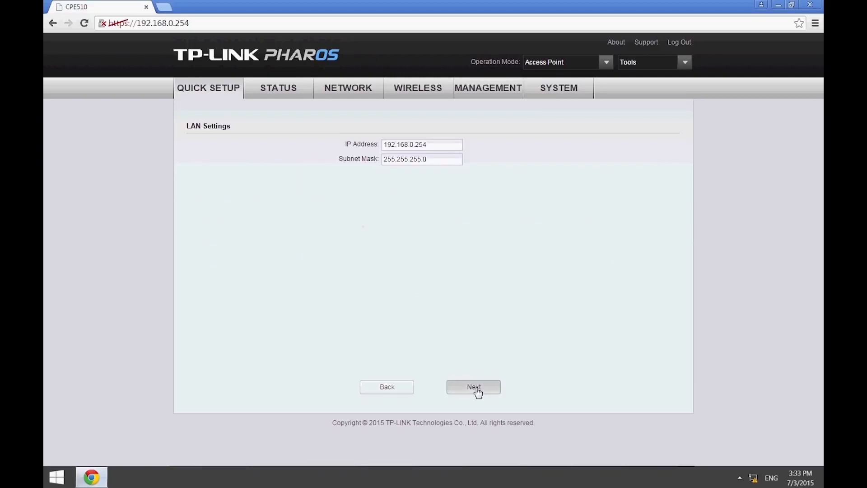
{"action": "left_click", "coordinate": [472, 387]}
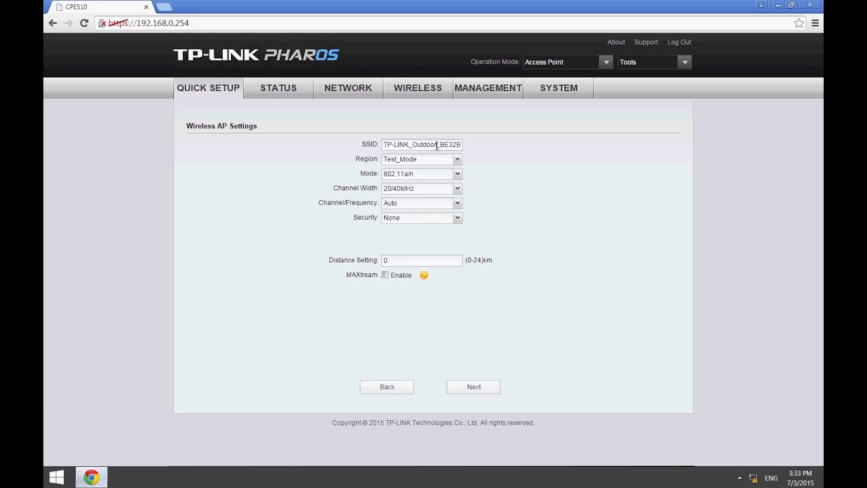
Set the SSID to CPE510_P2P and finish the quick setup.
{"action": "double_click", "coordinate": [422, 145]}
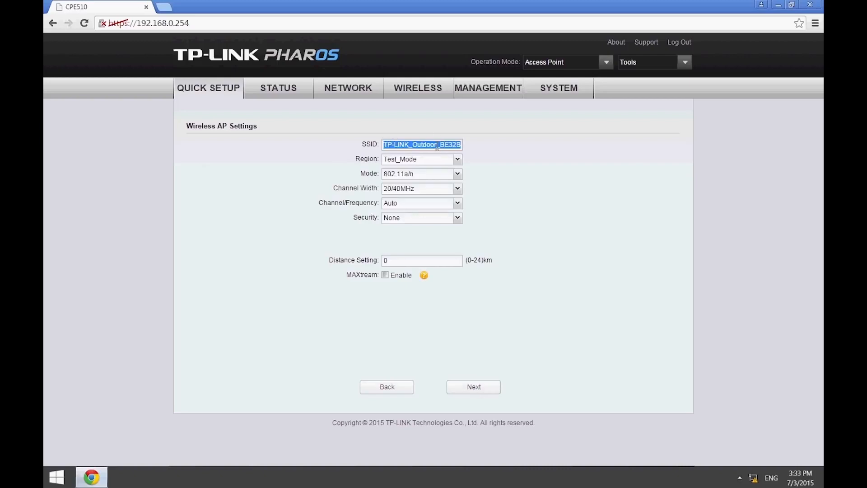
{"action": "type", "text": "CPE"}
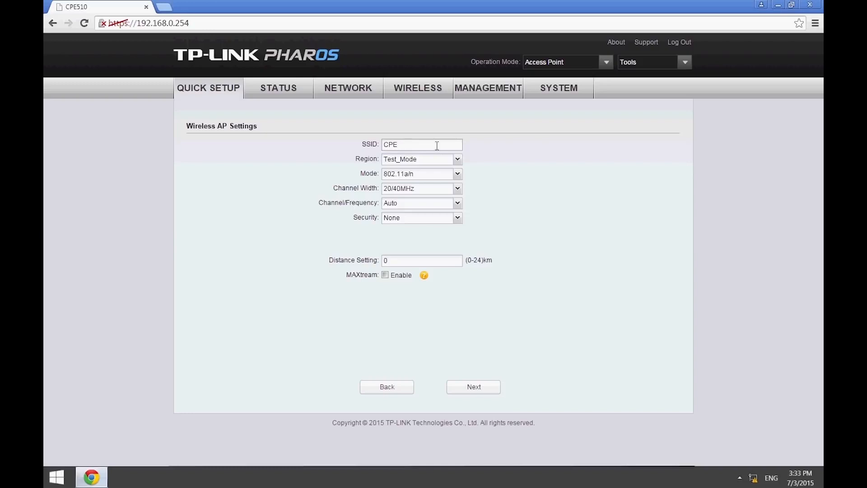
{"action": "type", "text": "510_P2P"}
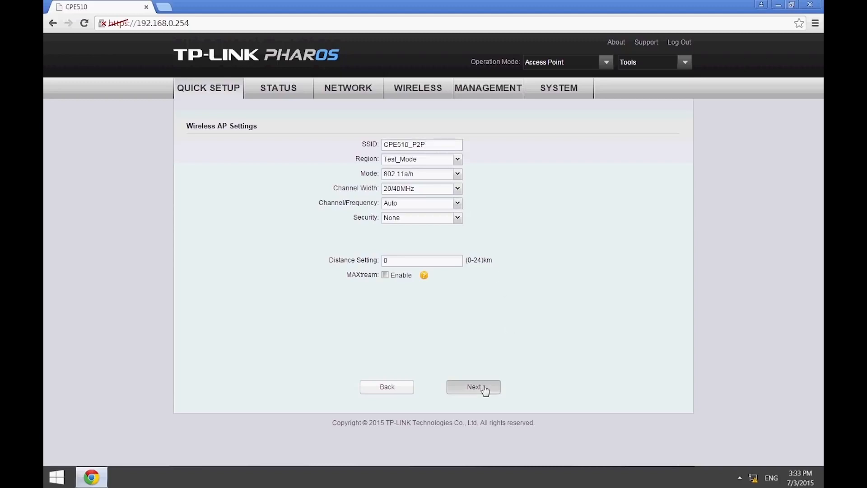
{"action": "left_click", "coordinate": [472, 386]}
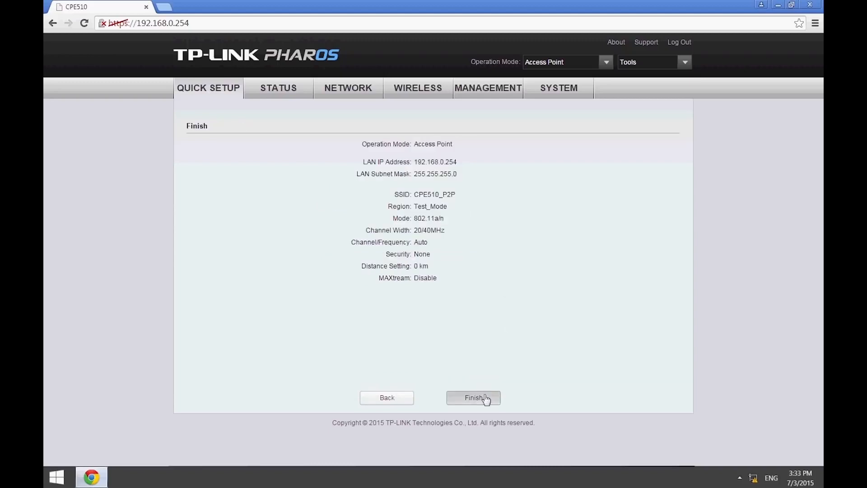
{"action": "left_click", "coordinate": [472, 398]}
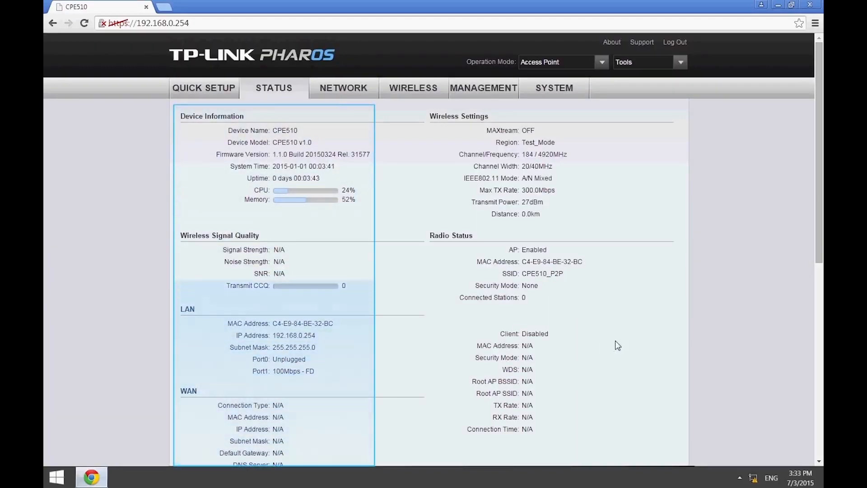
Scroll through Device Information, Wireless Settings and Radio Status on the status page.
{"action": "scroll", "scroll_direction": "down", "scroll_amount": 3}
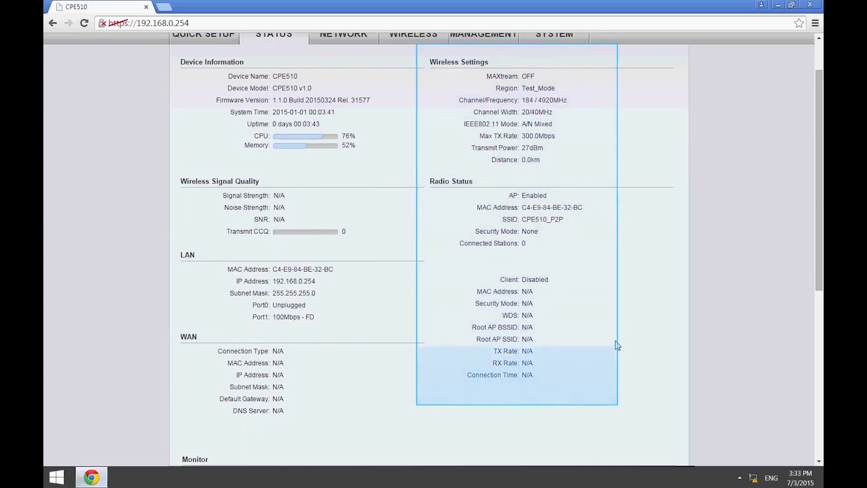
{"action": "scroll", "scroll_direction": "down", "scroll_amount": 3}
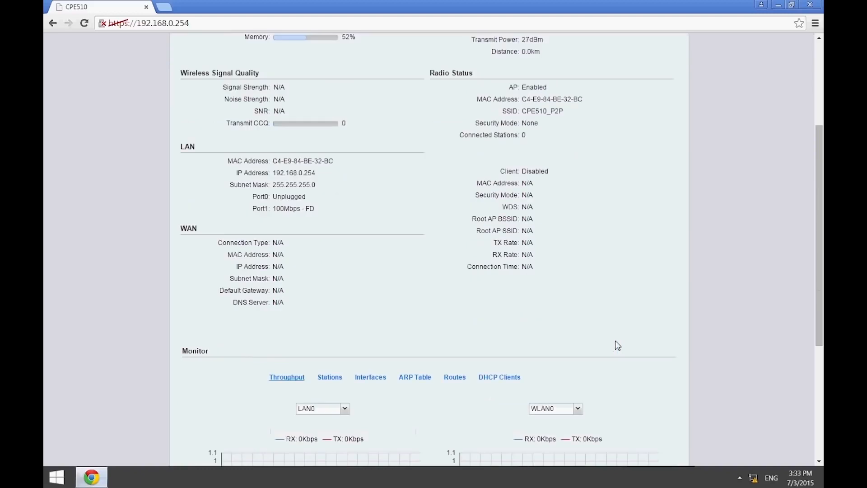
{"action": "scroll", "scroll_direction": "down", "scroll_amount": 3}
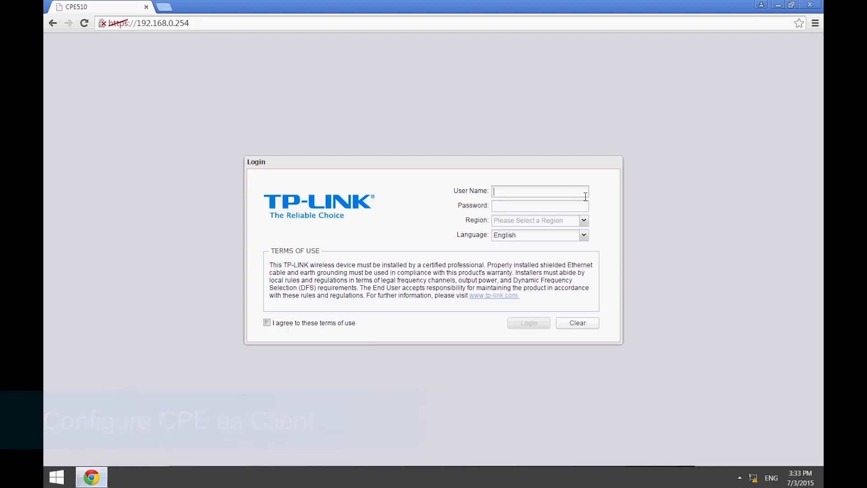
Log in to the second CPE510 as admin with region Test_Mode, agreeing to the terms.
{"action": "type", "text": "admin"}
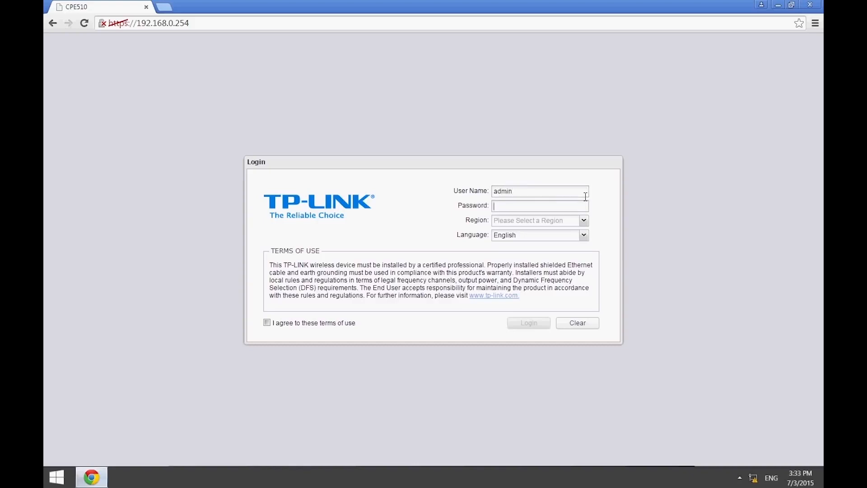
{"action": "left_click", "coordinate": [583, 221]}
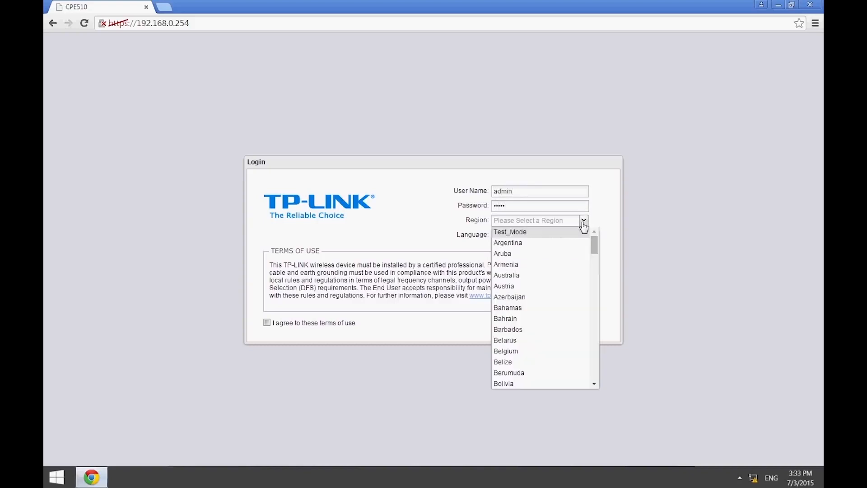
{"action": "left_click", "coordinate": [510, 232]}
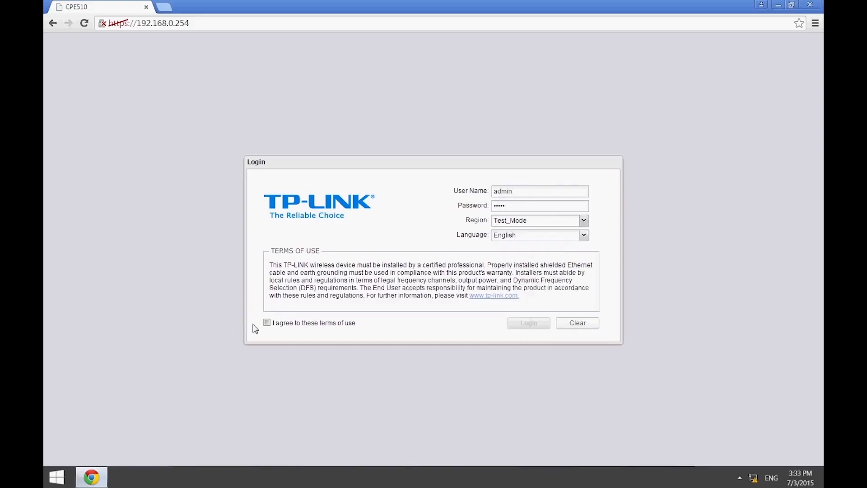
{"action": "left_click", "coordinate": [267, 322]}
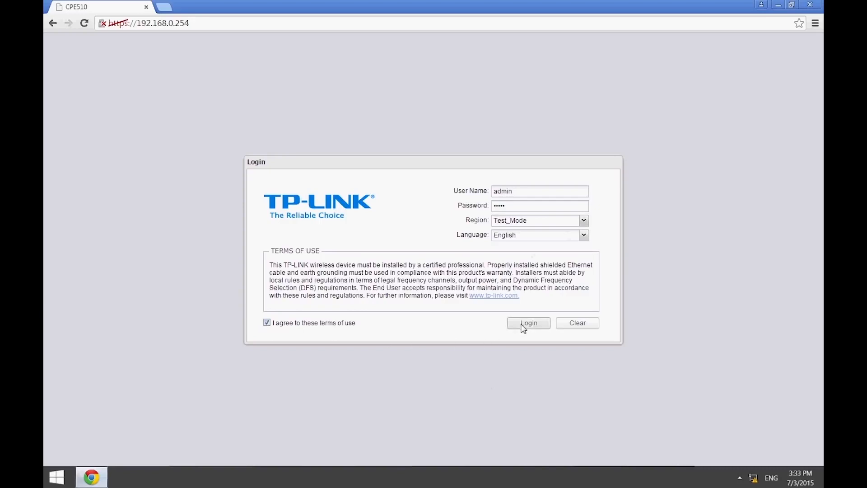
{"action": "left_click", "coordinate": [527, 322]}
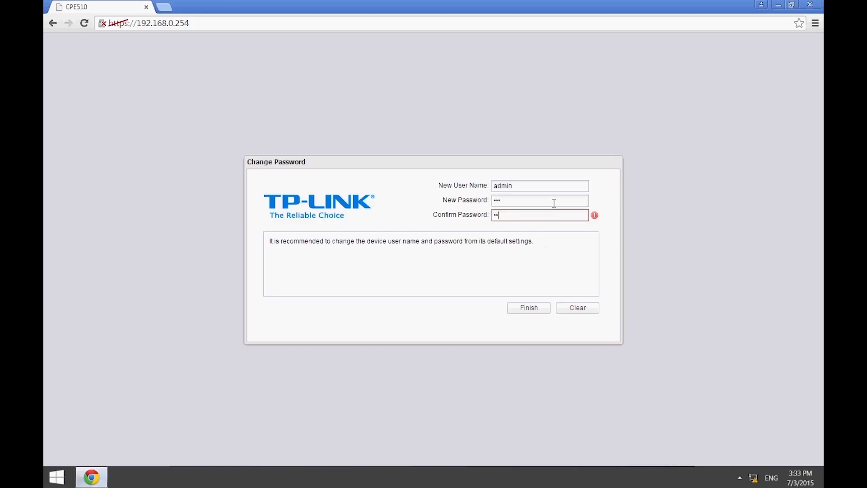
Save the new login password to reach the status page.
{"action": "left_click", "coordinate": [527, 308]}
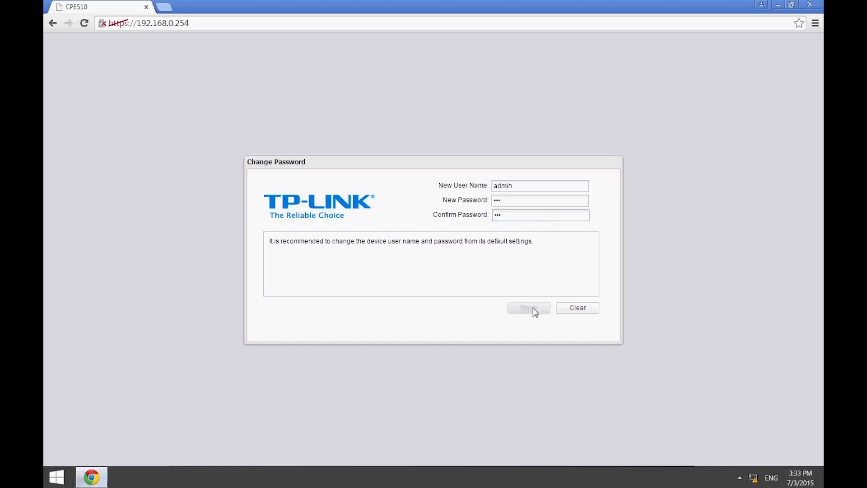
{"action": "left_click", "coordinate": [527, 307]}
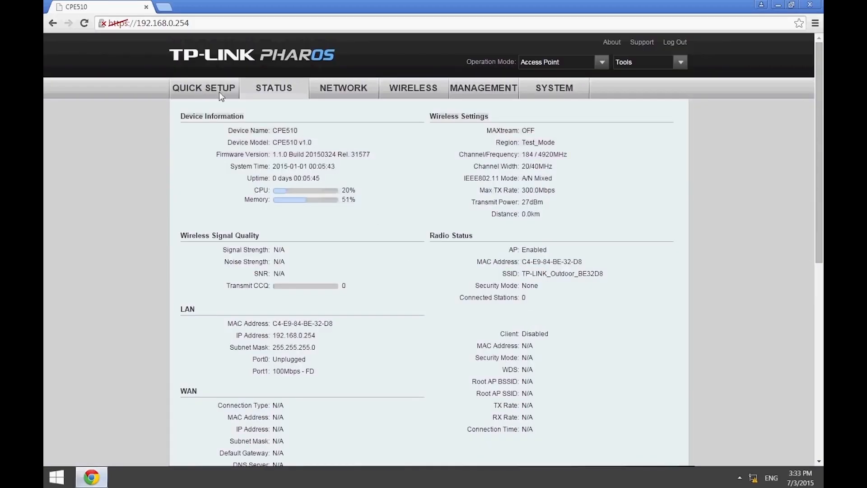
Run Quick Setup in Client mode with LAN IP 192.168.0.253.
{"action": "left_click", "coordinate": [204, 87]}
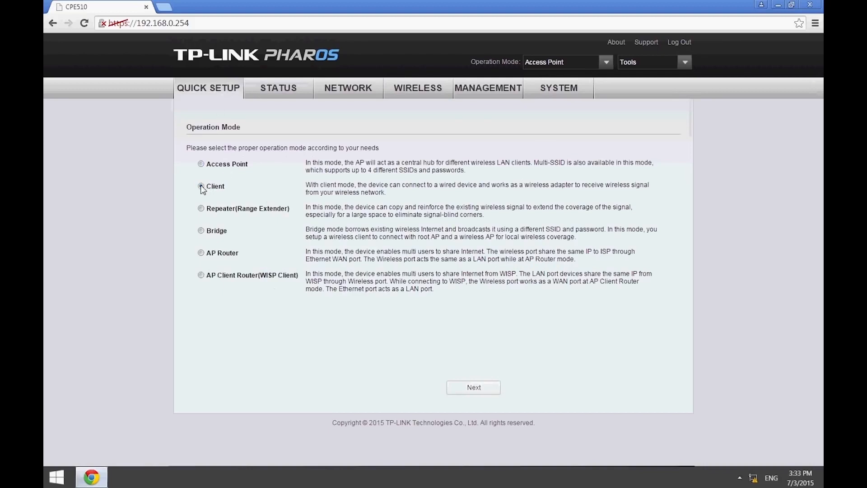
{"action": "left_click", "coordinate": [473, 387]}
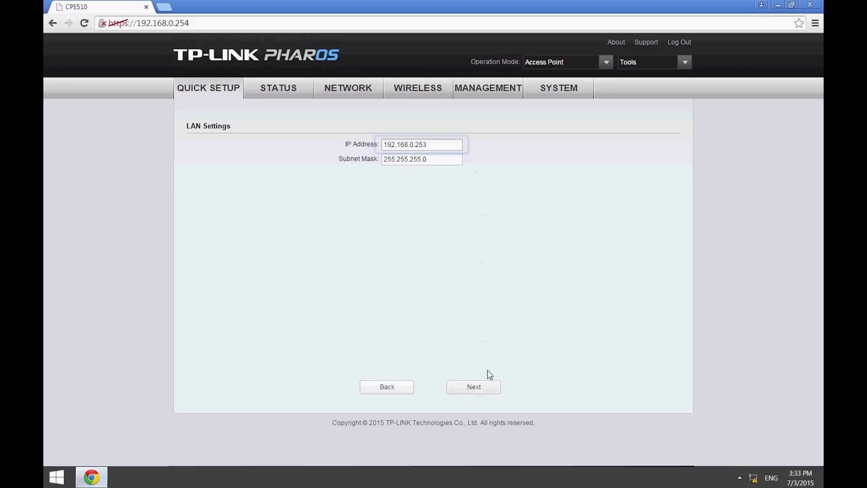
{"action": "left_click", "coordinate": [422, 145]}
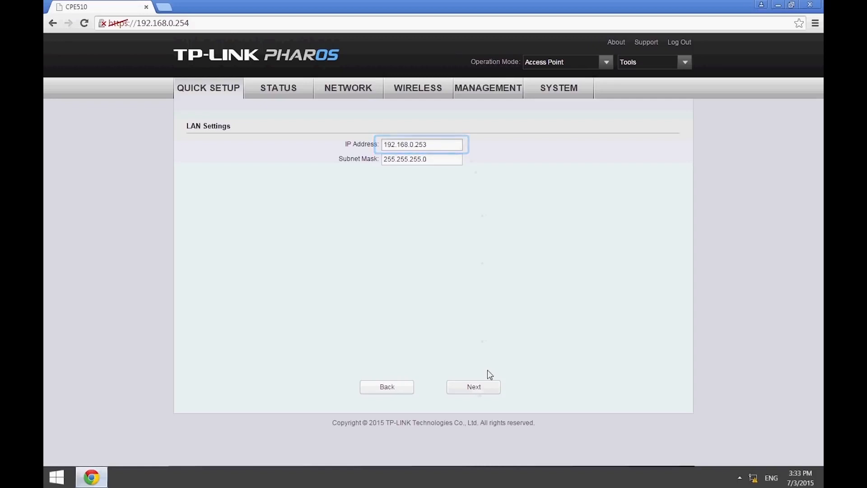
{"action": "left_click", "coordinate": [472, 387]}
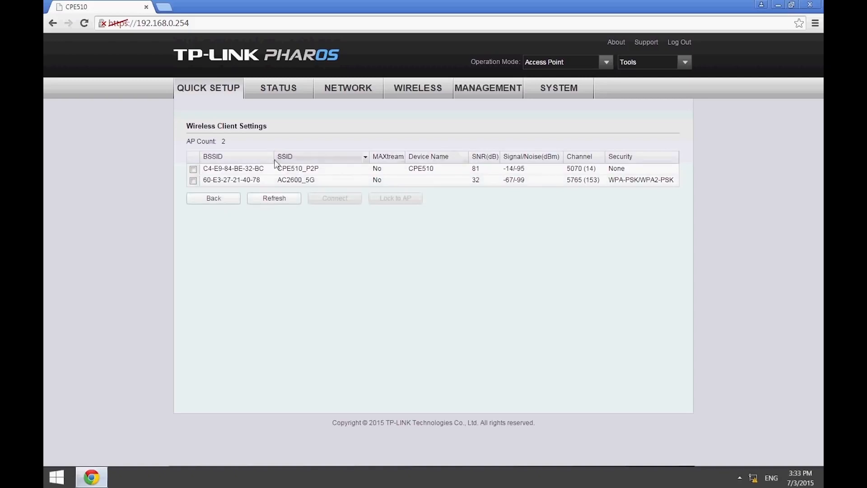
Connect to CPE510_P2P from the survey and finish the quick setup.
{"action": "left_click", "coordinate": [194, 169]}
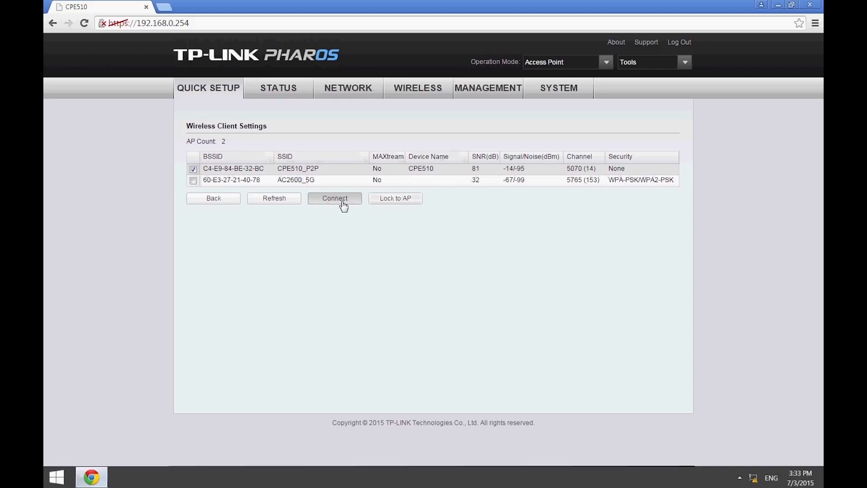
{"action": "left_click", "coordinate": [335, 198]}
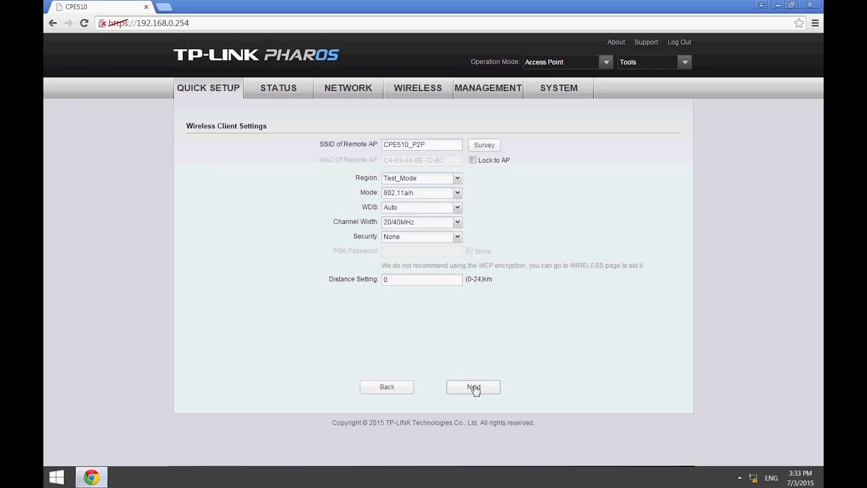
{"action": "left_click", "coordinate": [473, 387]}
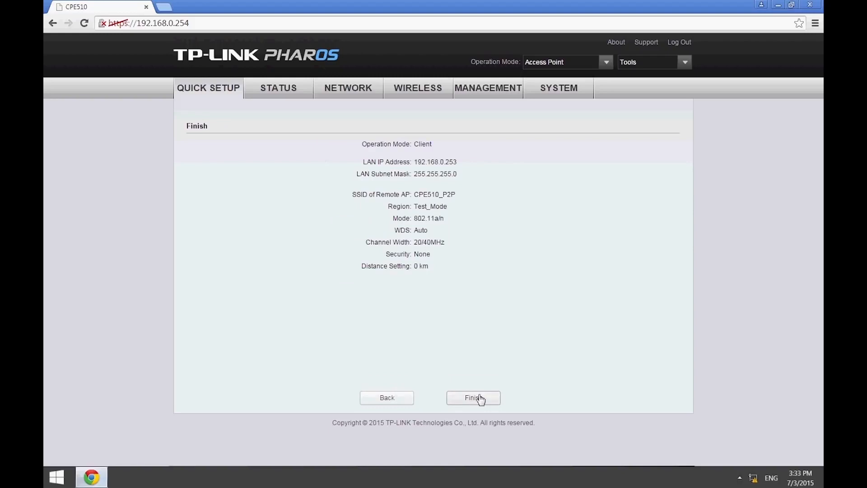
{"action": "left_click", "coordinate": [472, 397]}
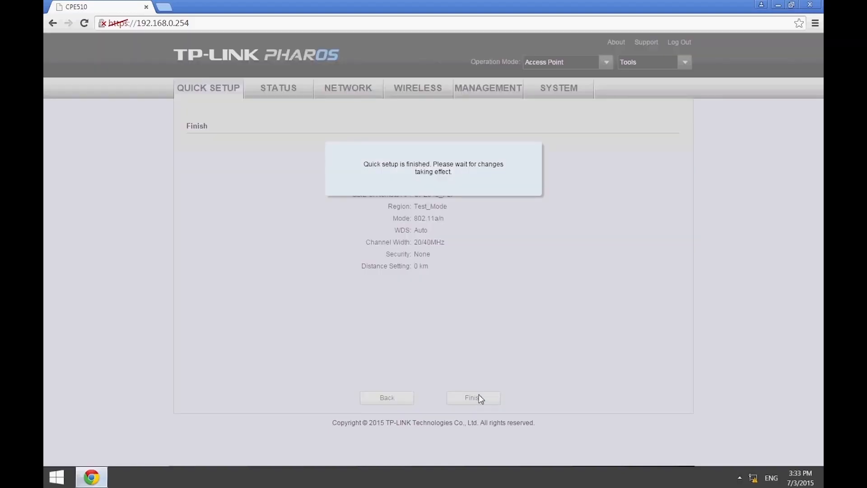
{"action": "mouse_move", "coordinate": [493, 313]}
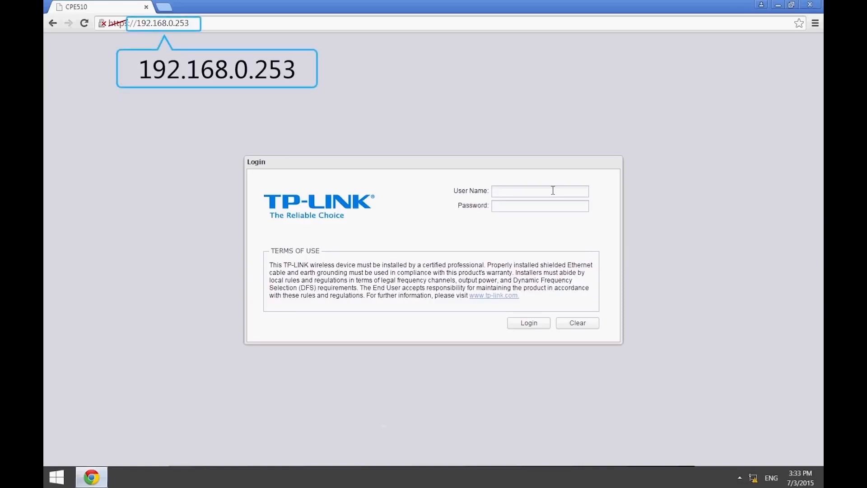
Sign in as admin at 192.168.0.253 and continue past the already-logged-on notice.
{"action": "type", "text": "admin"}
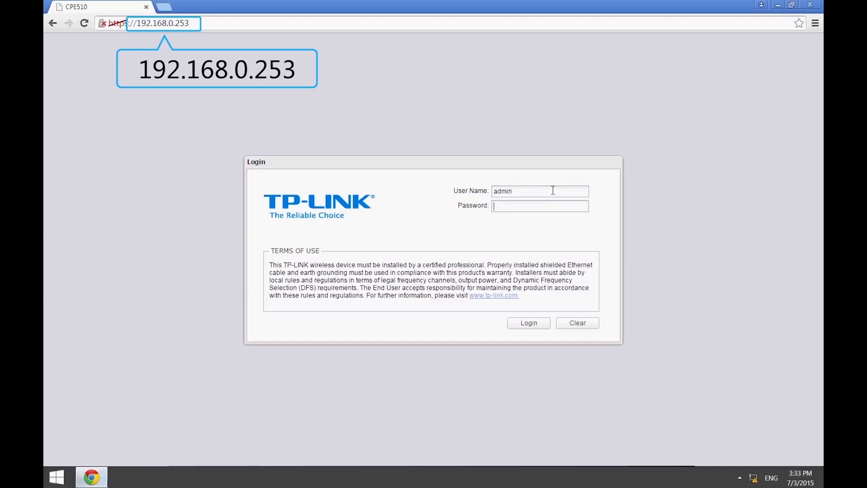
{"action": "type", "text": "••••"}
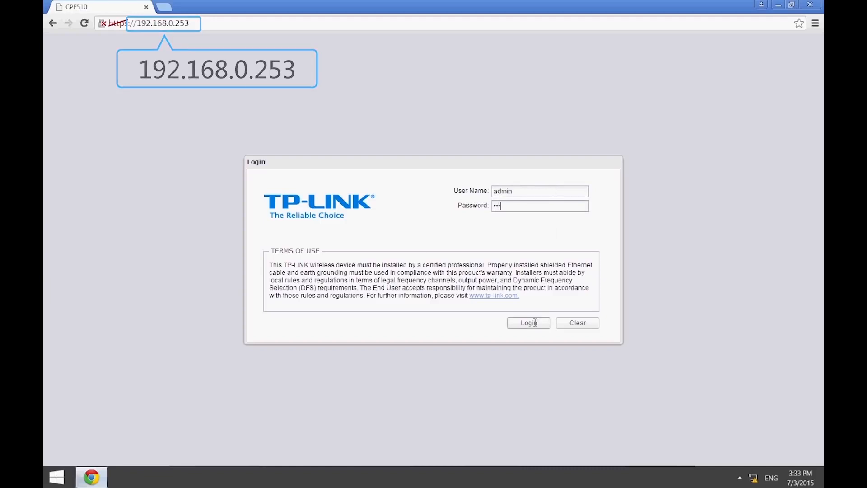
{"action": "left_click", "coordinate": [528, 323]}
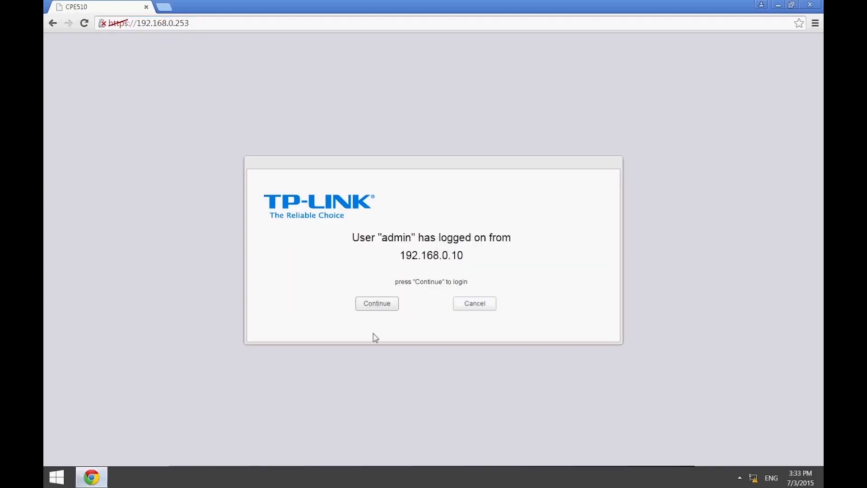
{"action": "left_click", "coordinate": [377, 303]}
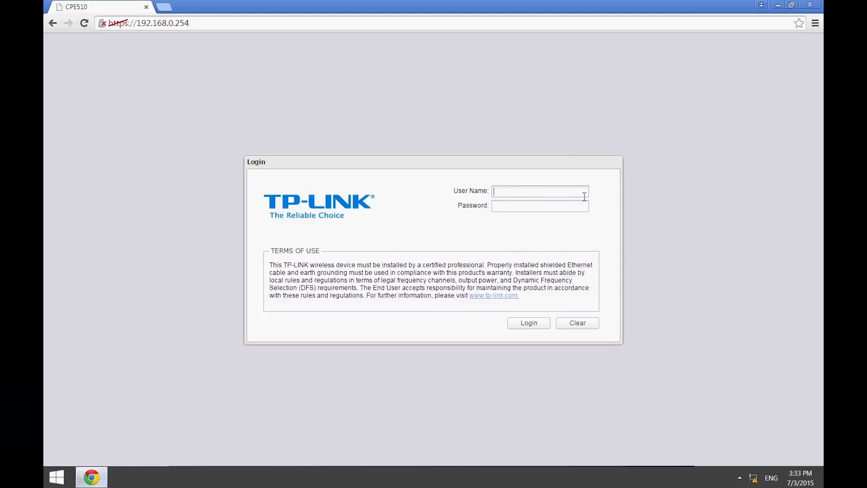
Log in as admin at 192.168.0.254 and launch Spectrum Analysis from Tools.
{"action": "type", "text": "admin"}
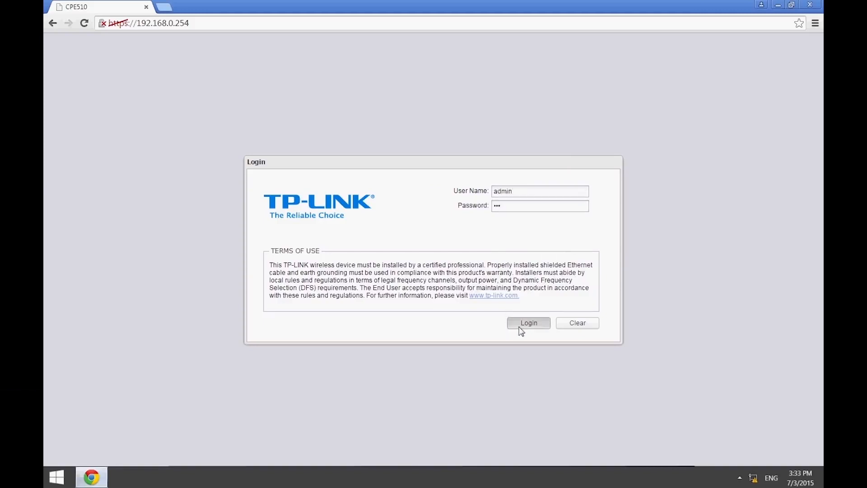
{"action": "left_click", "coordinate": [528, 322]}
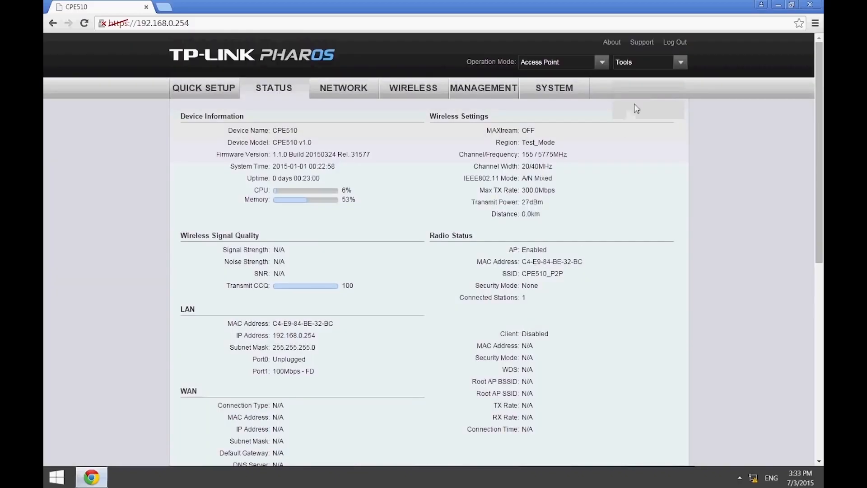
{"action": "left_click", "coordinate": [642, 62]}
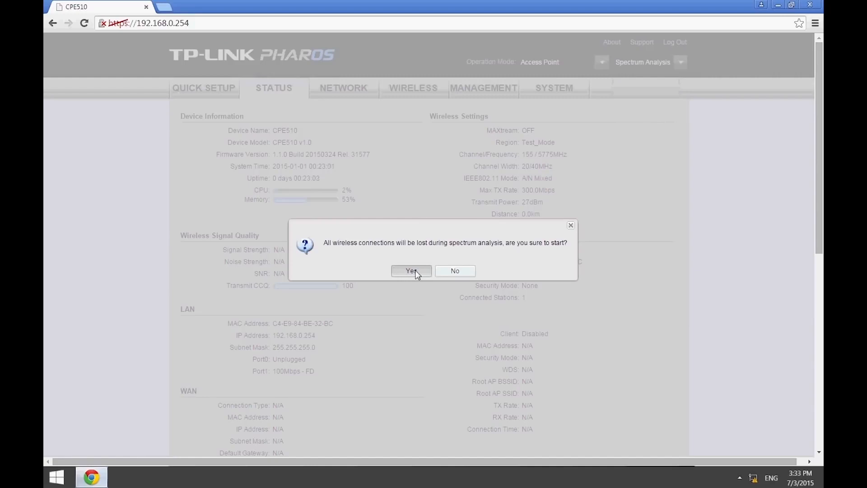
Run a spectrum scan over 5730–5850 MHz, stop it and close the analysis window.
{"action": "left_click", "coordinate": [410, 270]}
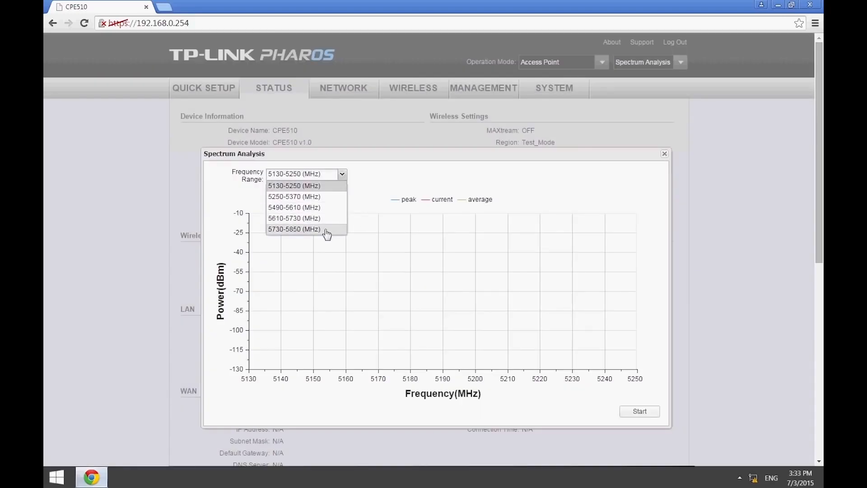
{"action": "left_click", "coordinate": [294, 229]}
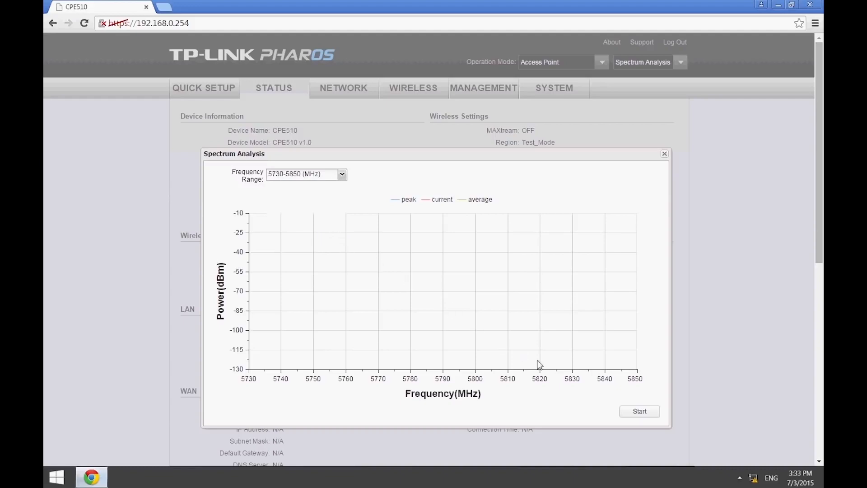
{"action": "left_click", "coordinate": [640, 412]}
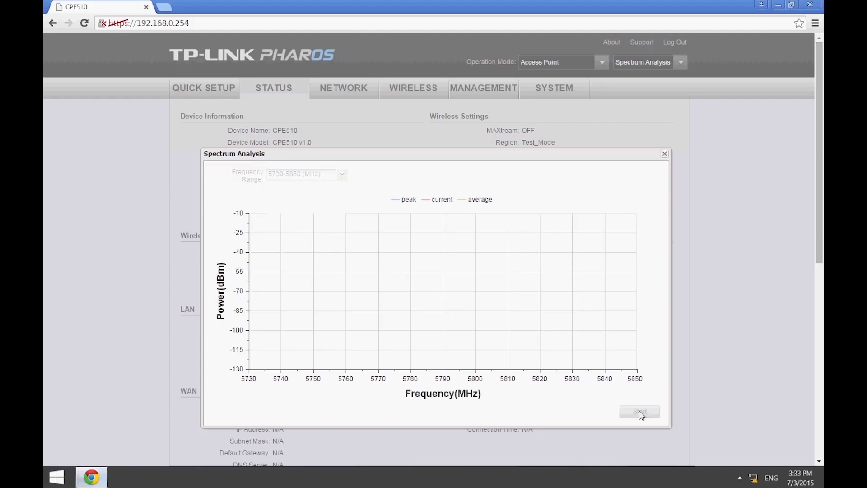
{"action": "left_click", "coordinate": [639, 411]}
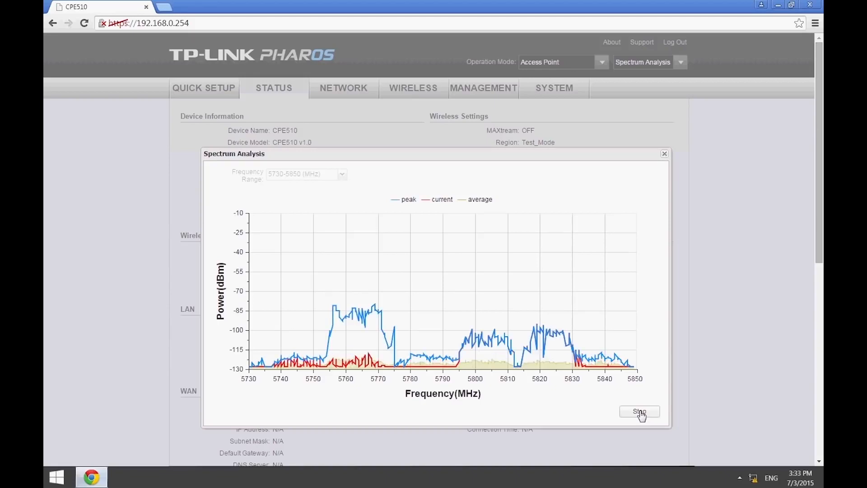
{"action": "left_click", "coordinate": [639, 412]}
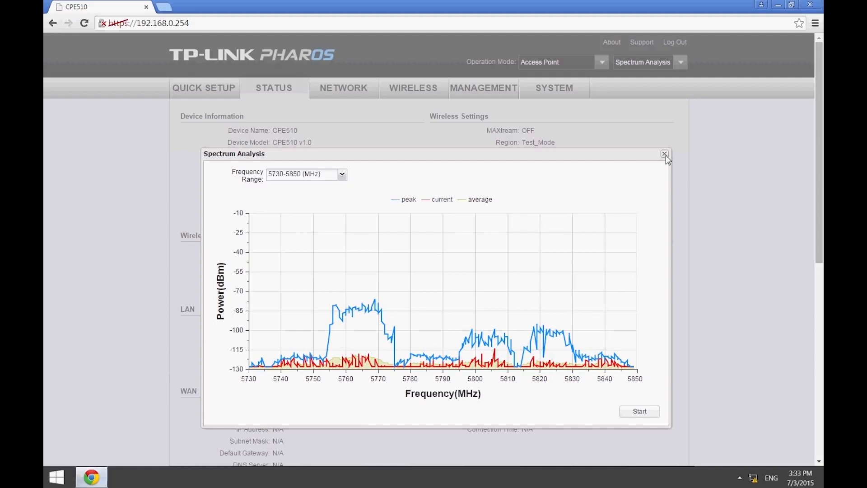
{"action": "left_click", "coordinate": [664, 154]}
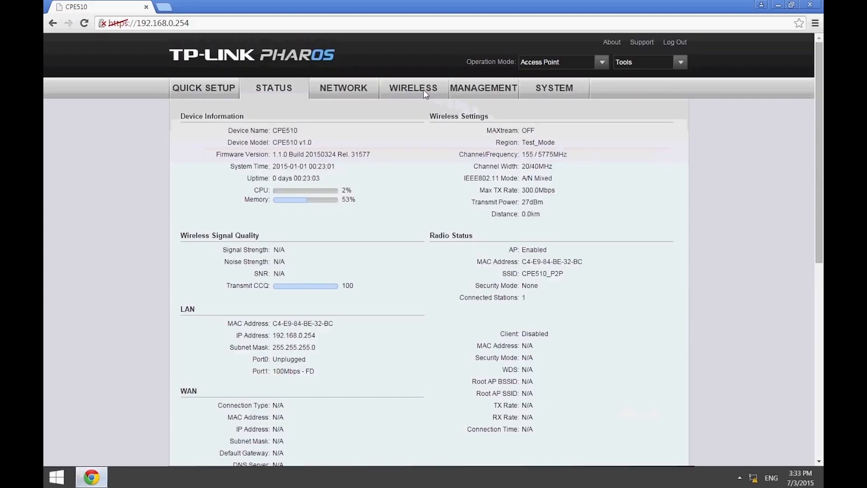
In Wireless settings choose channel 163 / 5815MHz and enter a 3.5 km distance.
{"action": "left_click", "coordinate": [413, 88]}
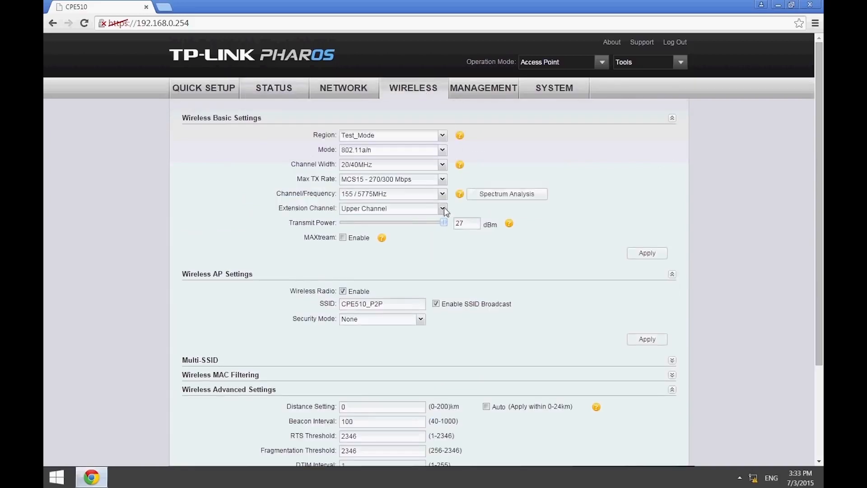
{"action": "left_click", "coordinate": [442, 193]}
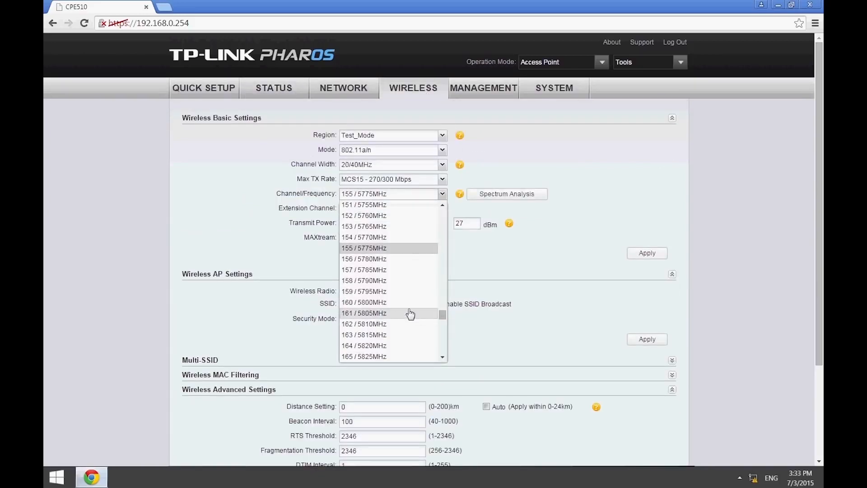
{"action": "left_click", "coordinate": [363, 334]}
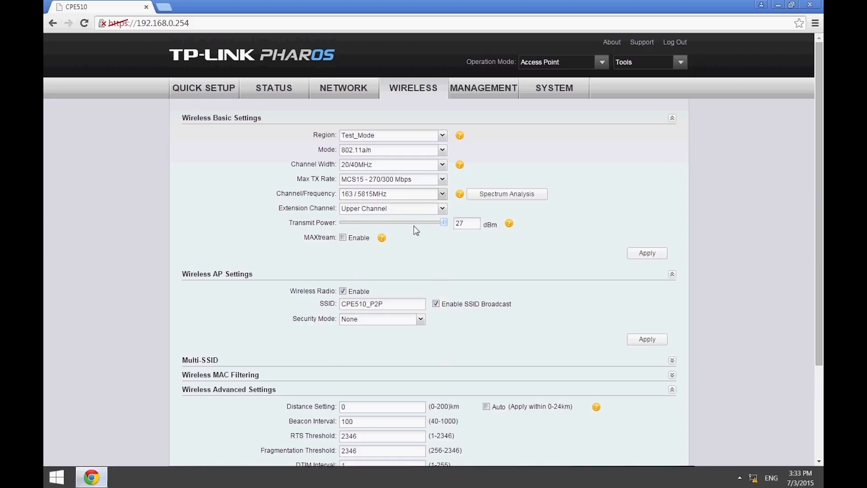
{"action": "scroll", "scroll_direction": "down", "scroll_amount": 3}
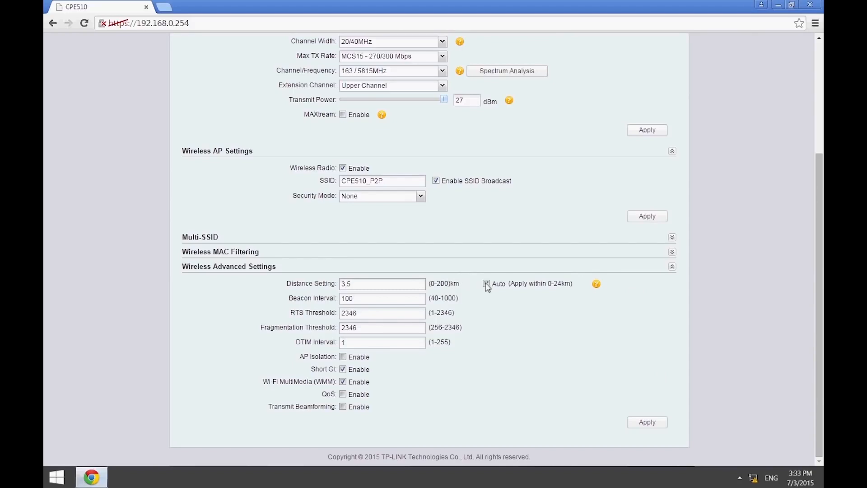
{"action": "left_click", "coordinate": [487, 283]}
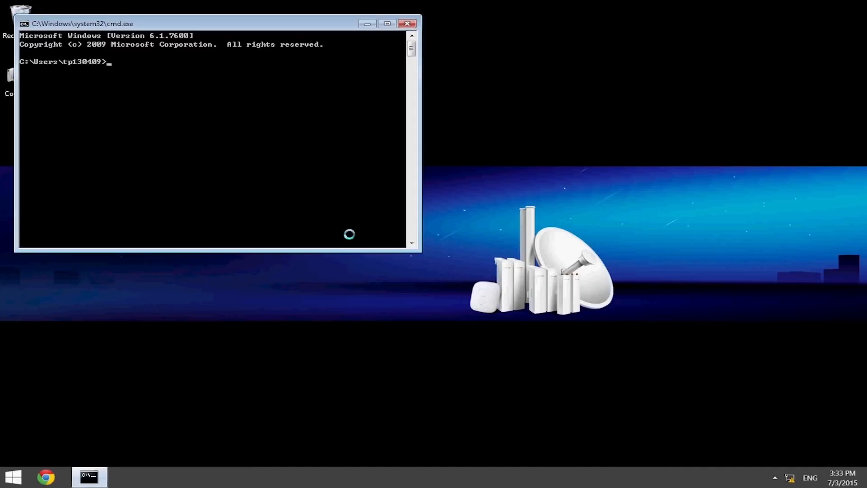
Begin entering a ping command to the client's 19… address at the Command Prompt.
{"action": "type", "text": "pi"}
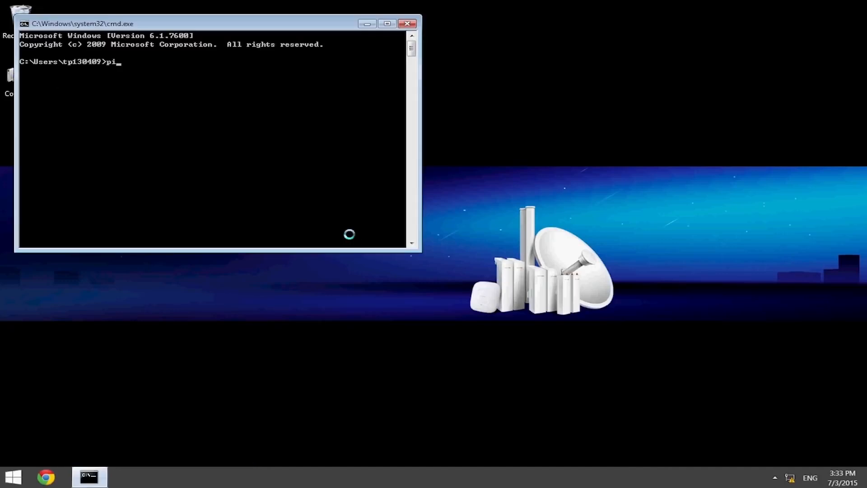
{"action": "type", "text": "ng 19"}
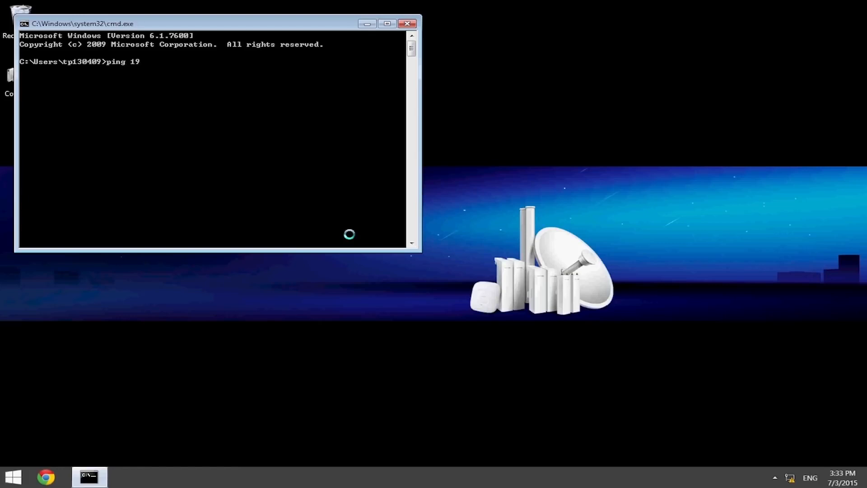